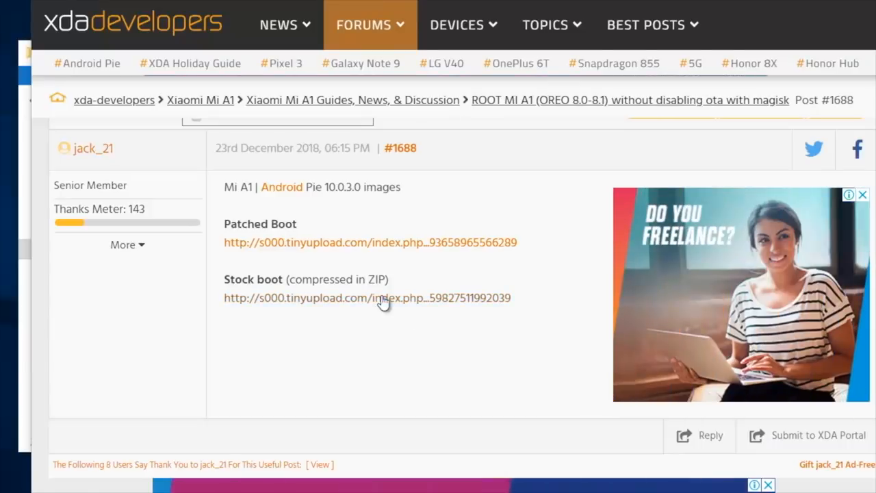
Get the Pie patched boot image from XDA and refresh platform-tools to see patched_boot
click(367, 297)
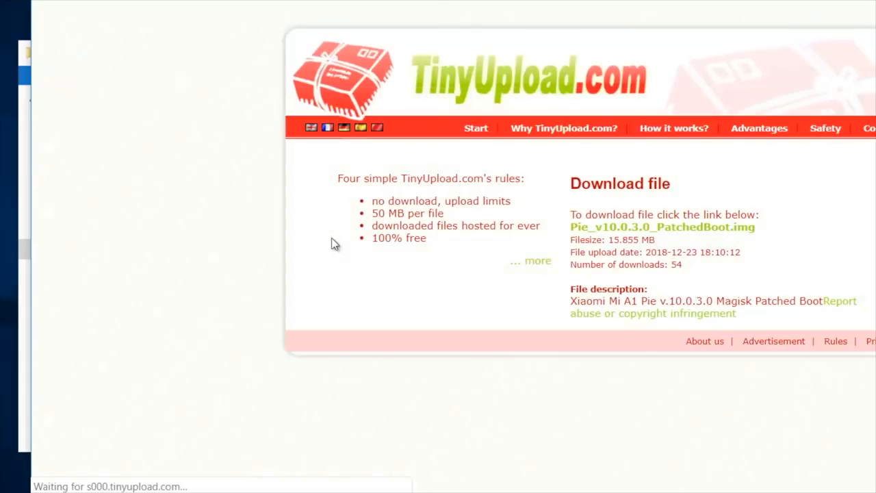
mouse_move(431, 262)
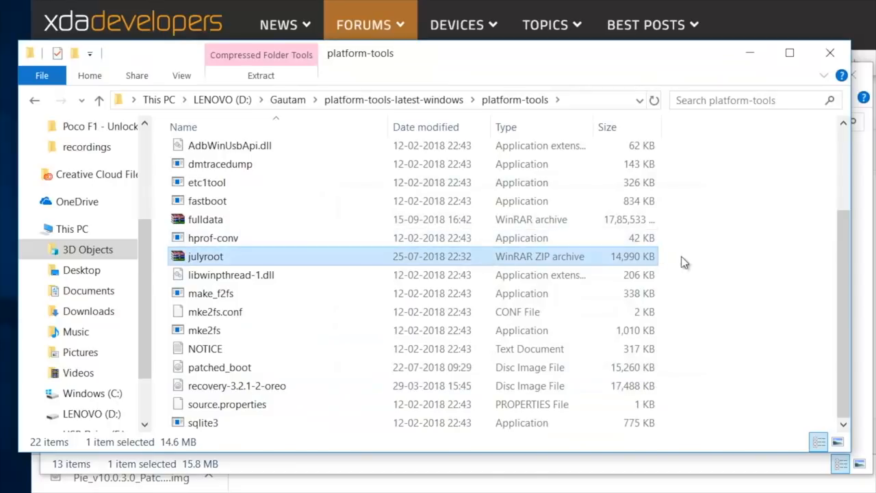
right_click(684, 262)
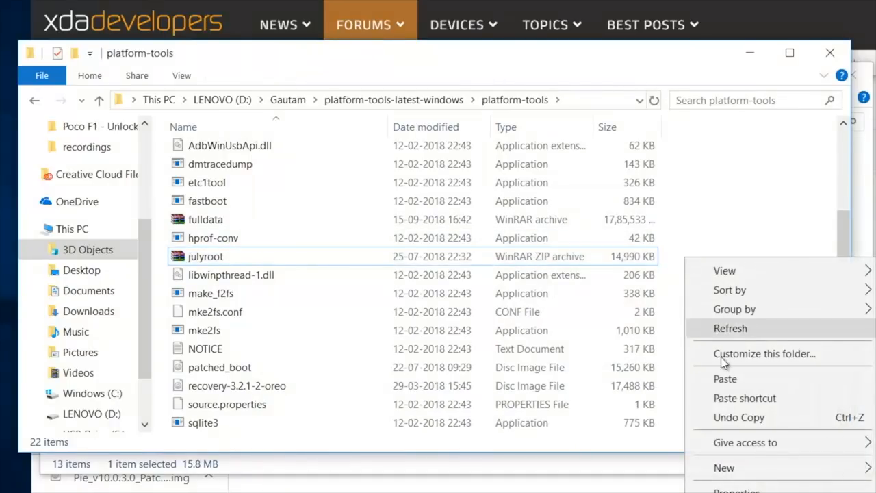
click(726, 377)
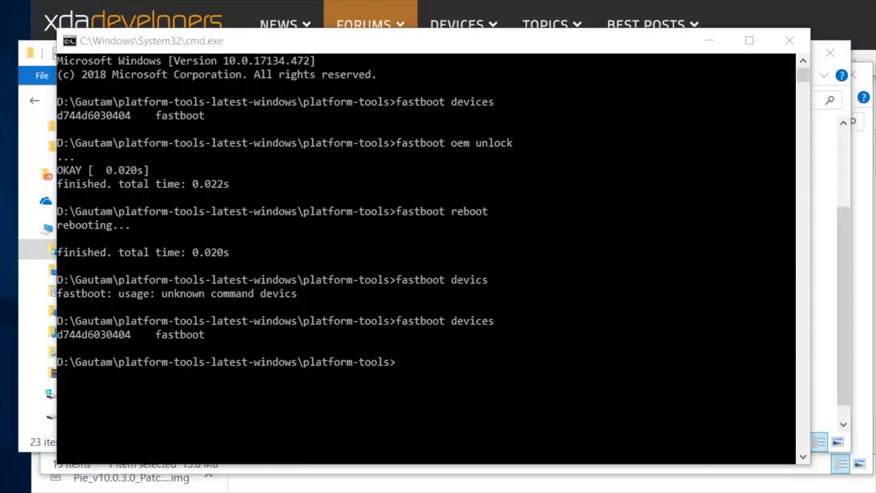
Run fastboot devices to confirm the phone is still detected
text(f)
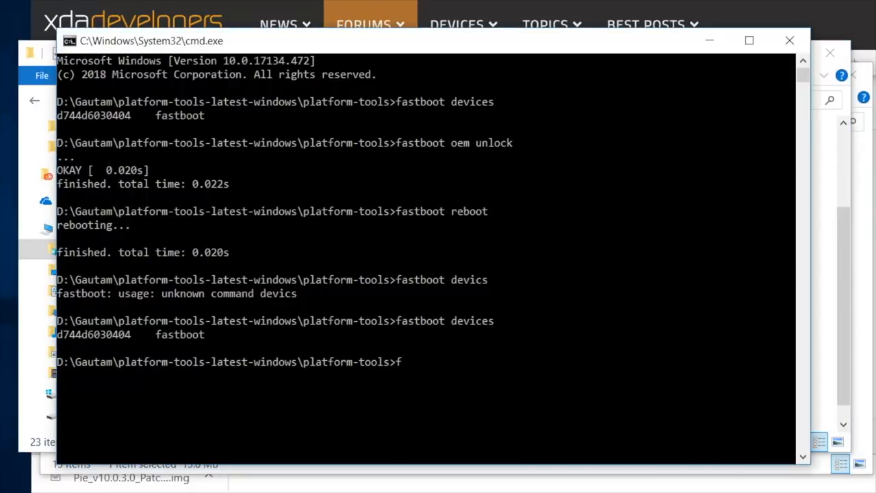
text(astboot)
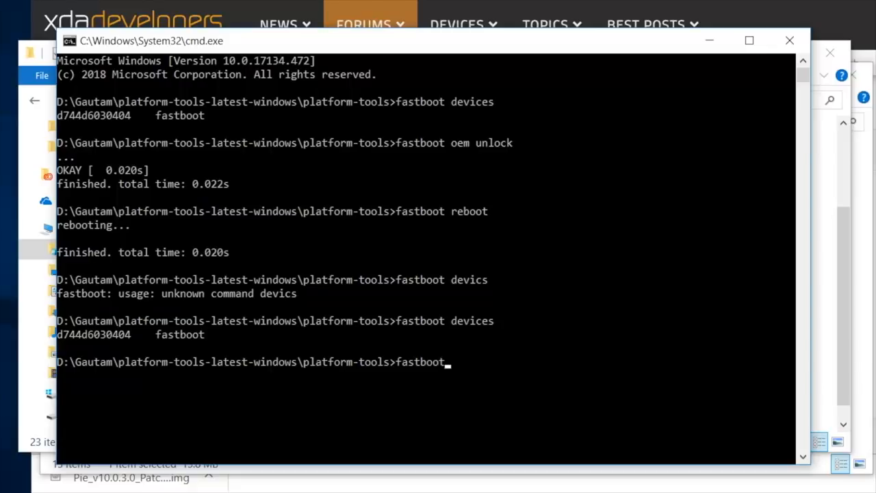
text(devi)
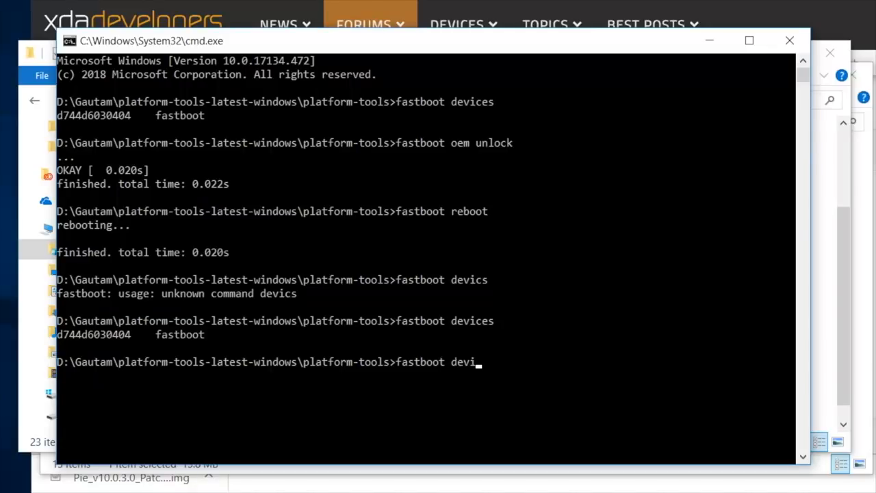
key(Return)
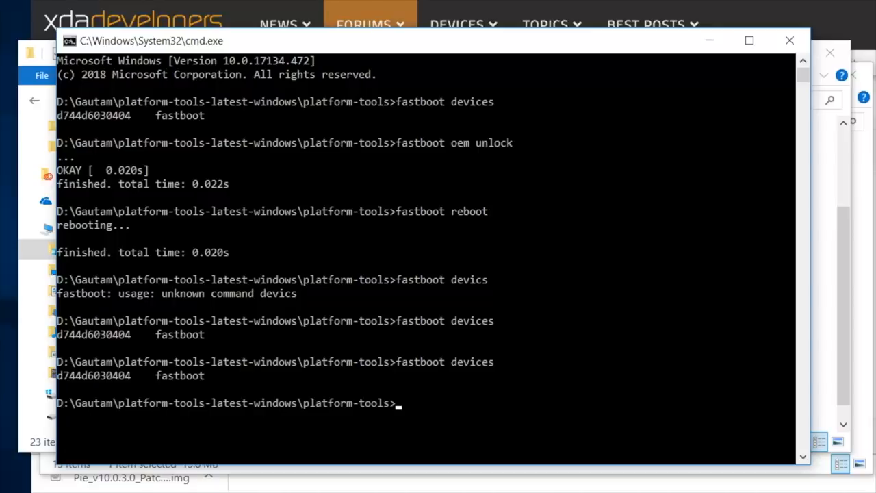
Begin the command 'fastboot boot pi' for the patched image
text(fastb)
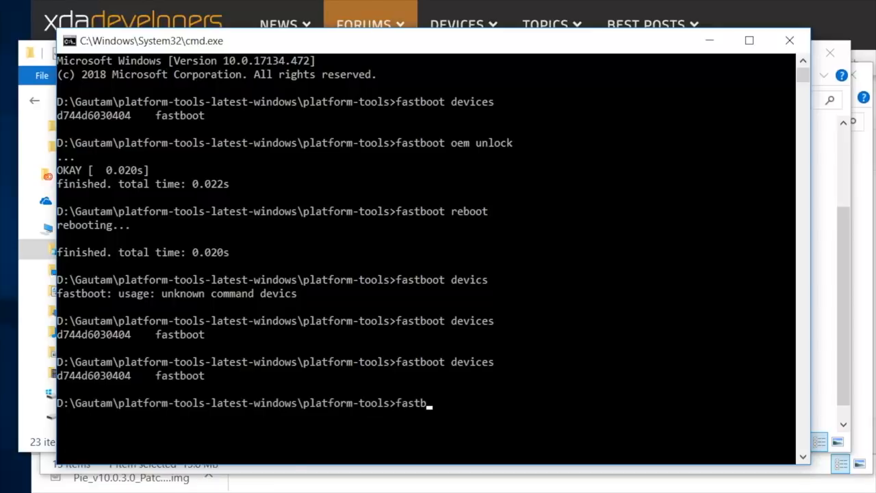
text(oot)
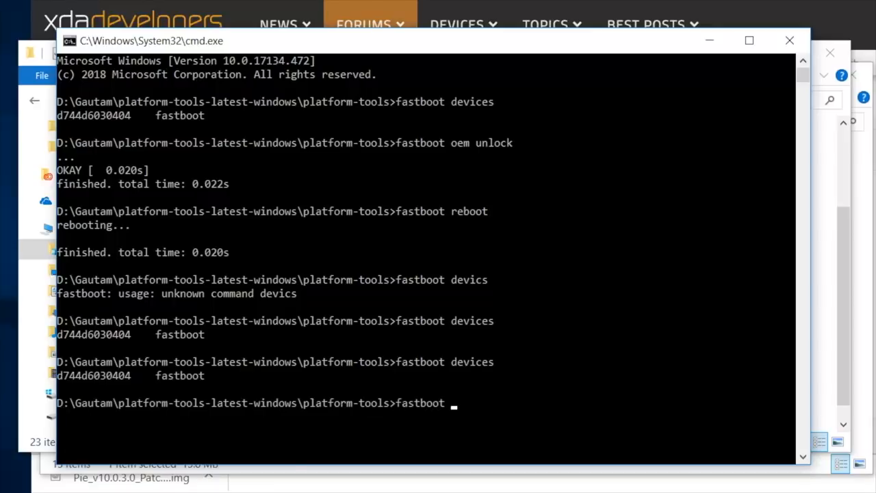
text(boot)
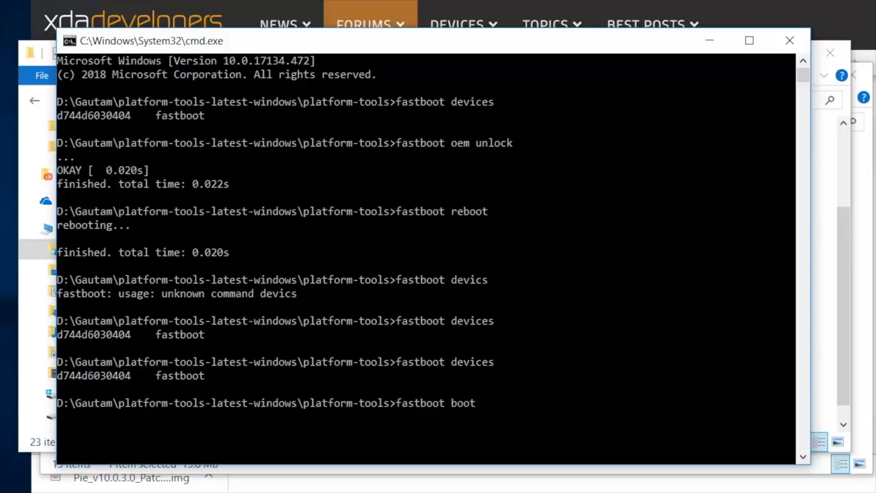
text(pi)
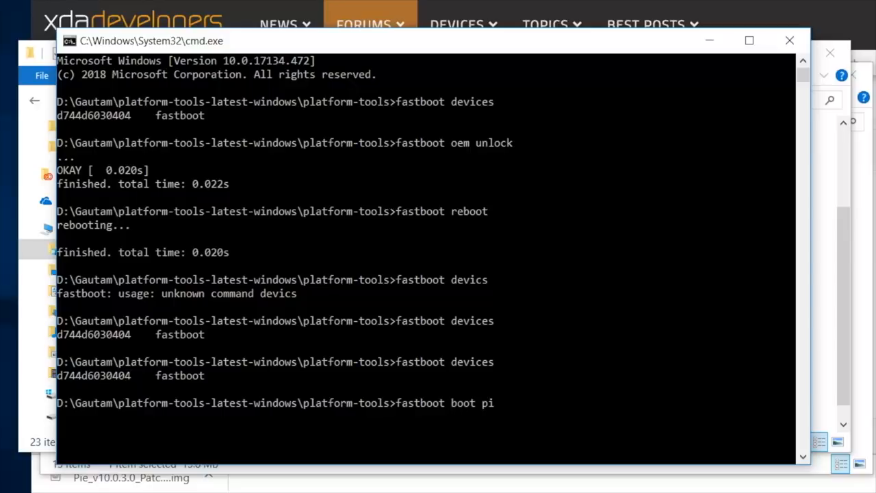